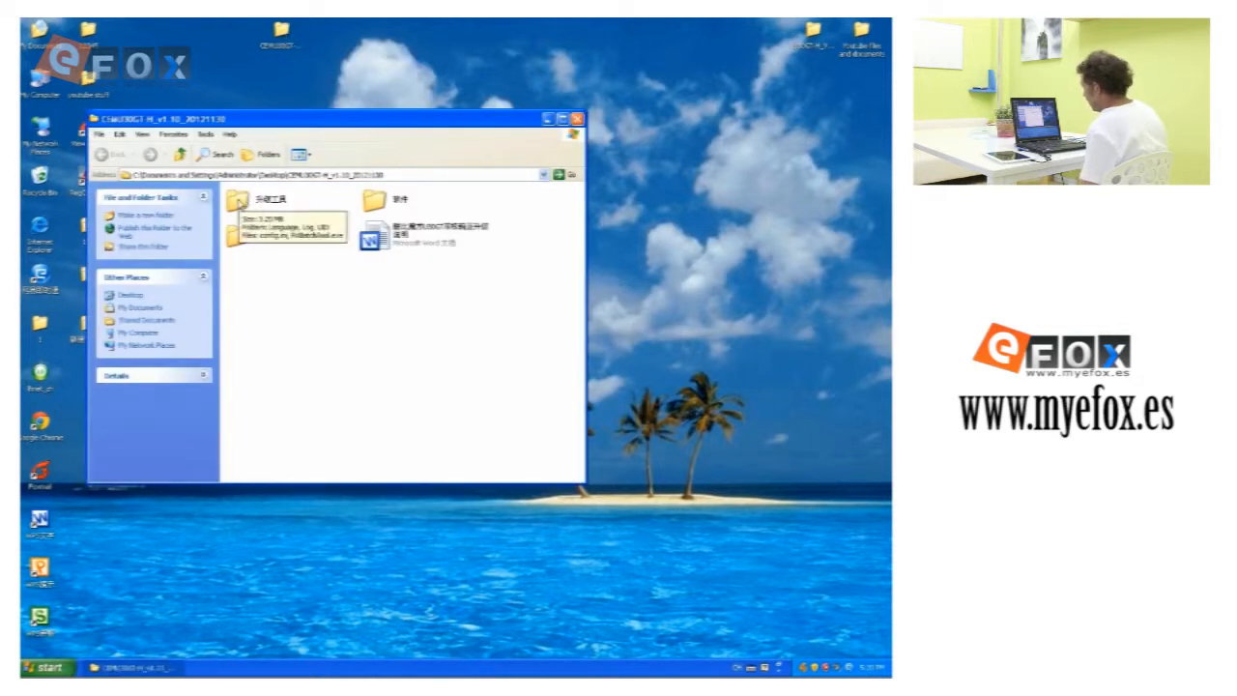
# Step: Launch RKBatchTool.exe from the flashing tool's folder in Explorer
pyautogui.doubleClick(271, 199)
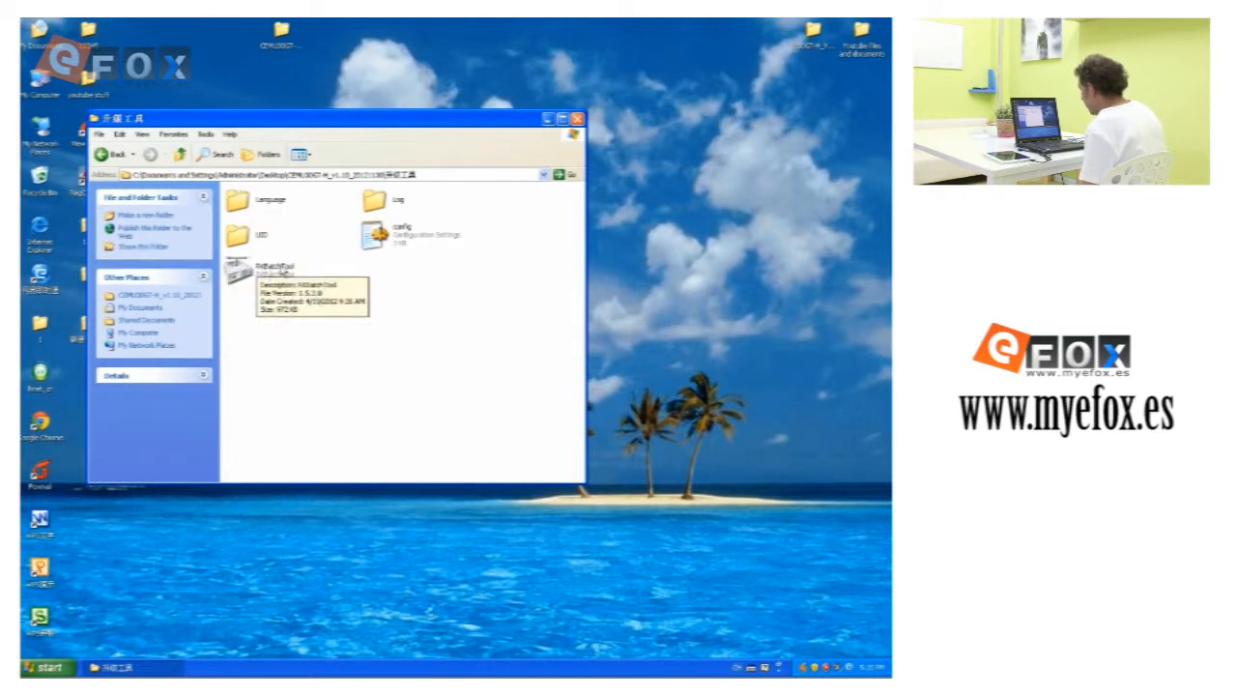
pyautogui.doubleClick(236, 270)
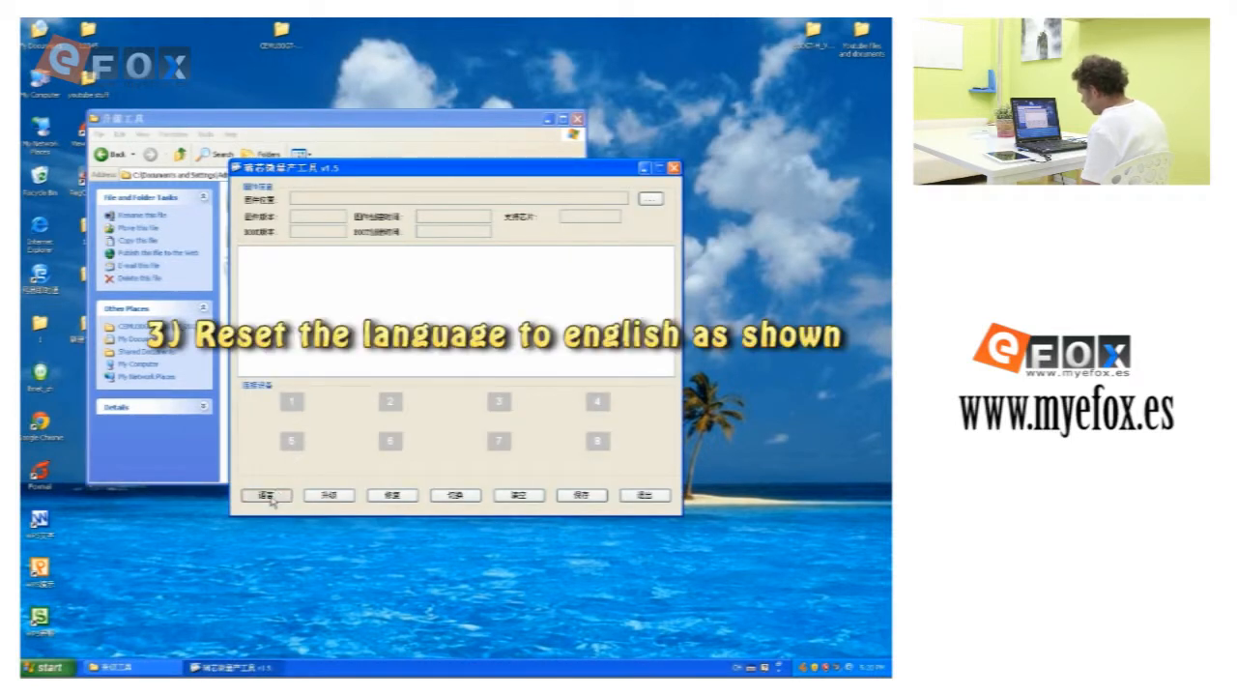
# Step: Switch the tool's interface language to English via the Language button
pyautogui.click(266, 495)
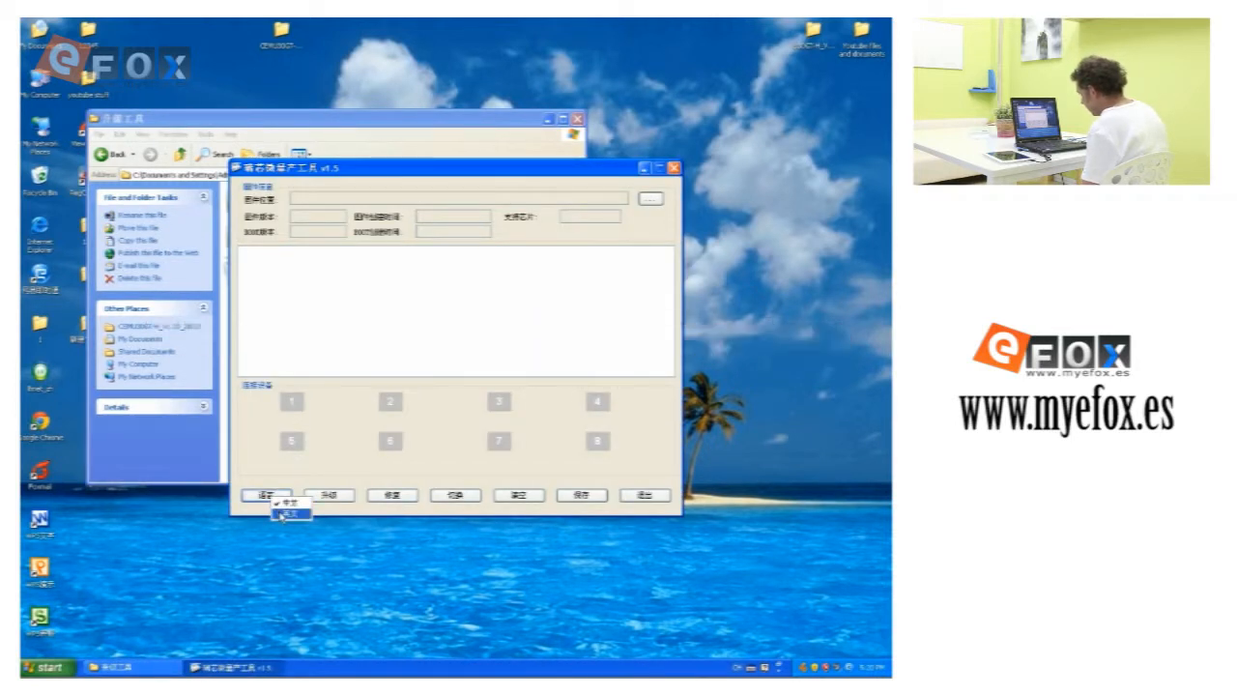
pyautogui.click(286, 507)
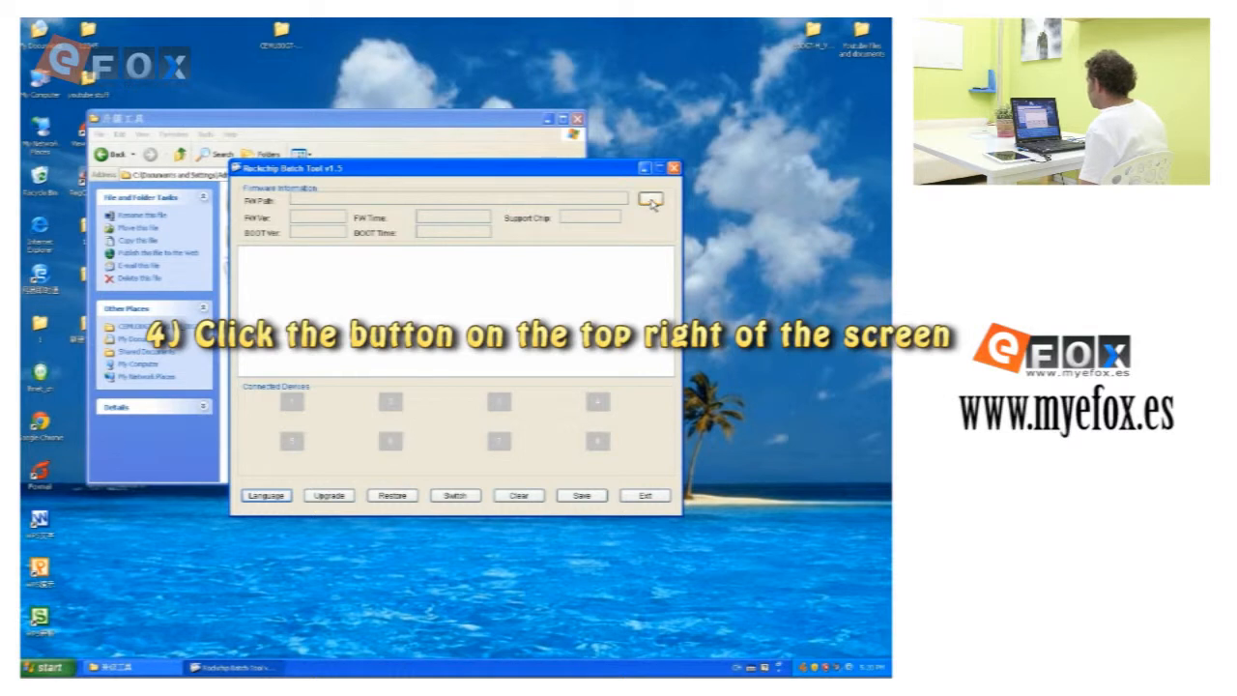
# Step: Load the .img firmware file so its path, versions and chip details display
pyautogui.click(650, 199)
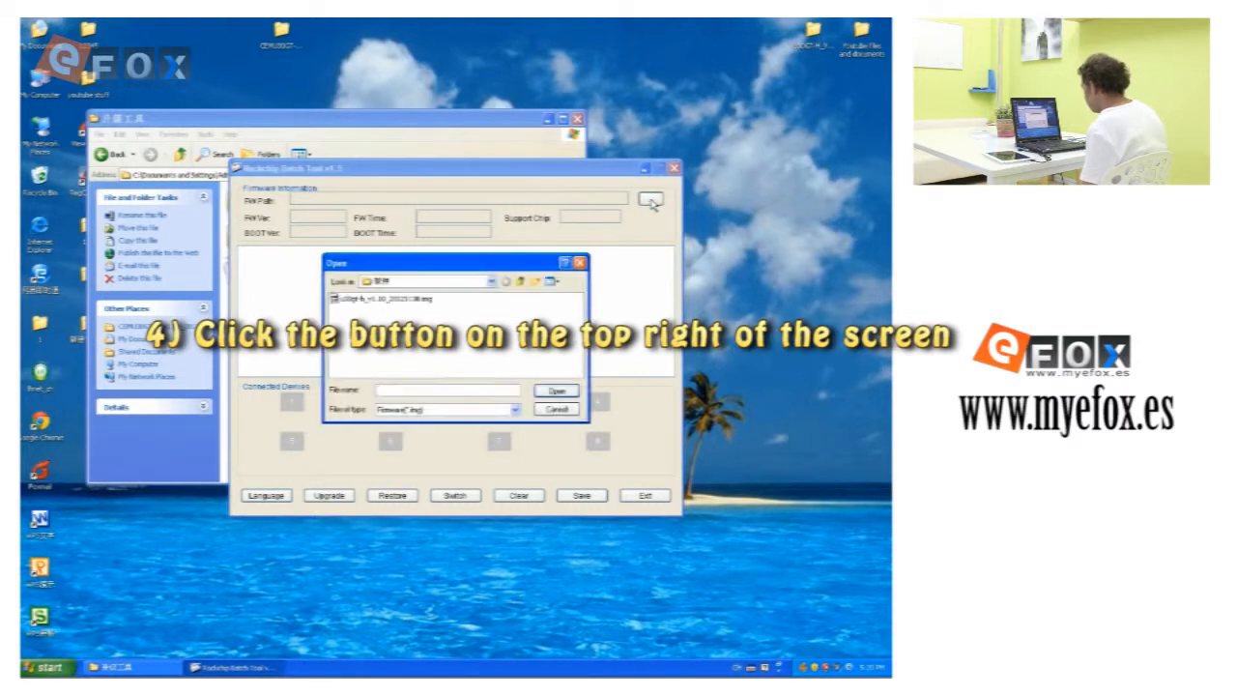
pyautogui.click(377, 298)
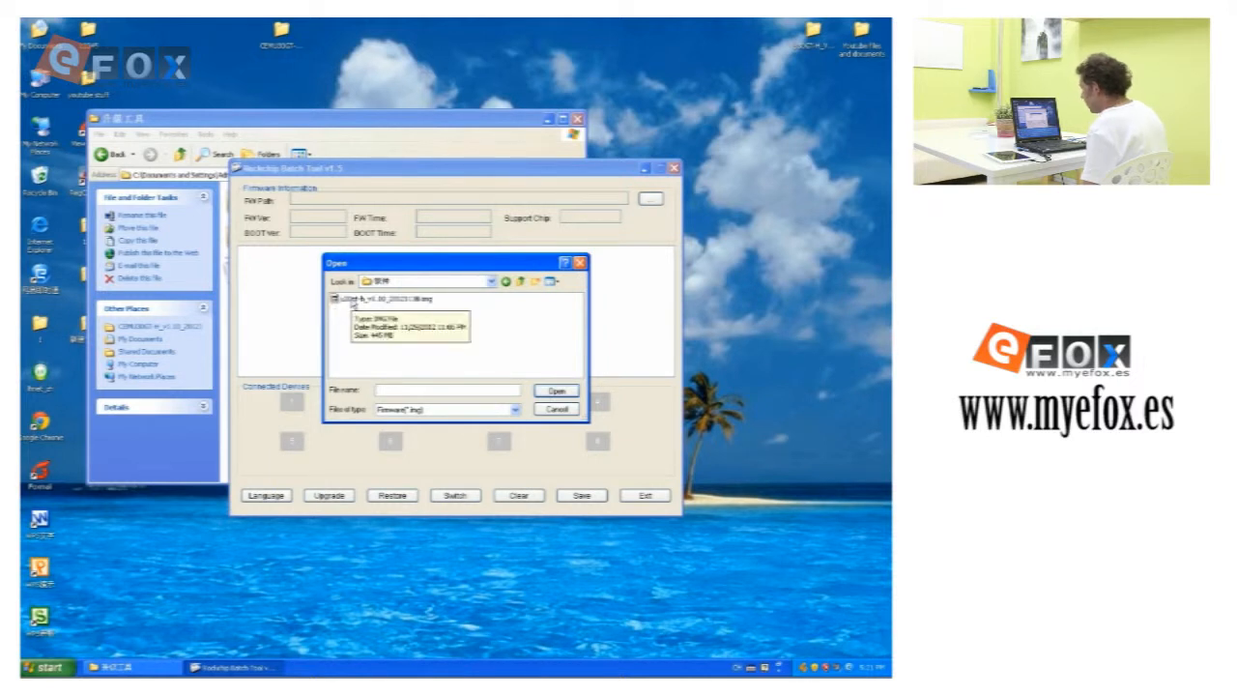
pyautogui.click(377, 298)
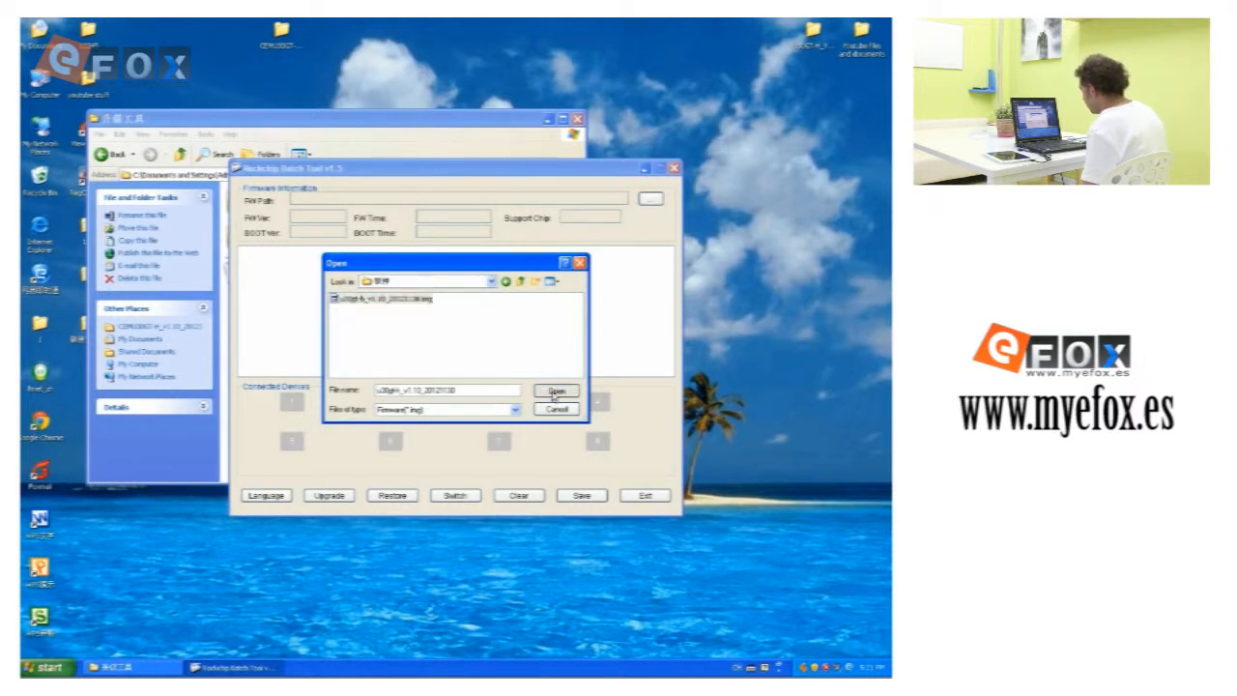
pyautogui.click(557, 390)
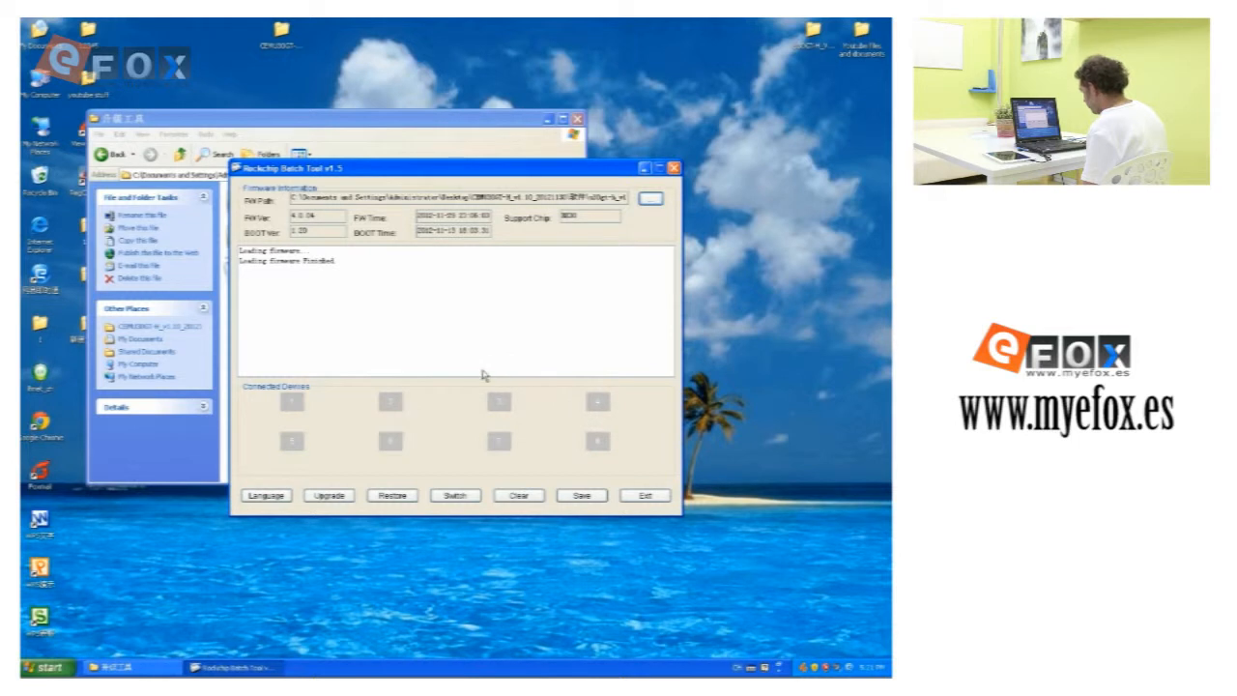
pyautogui.moveTo(302, 321)
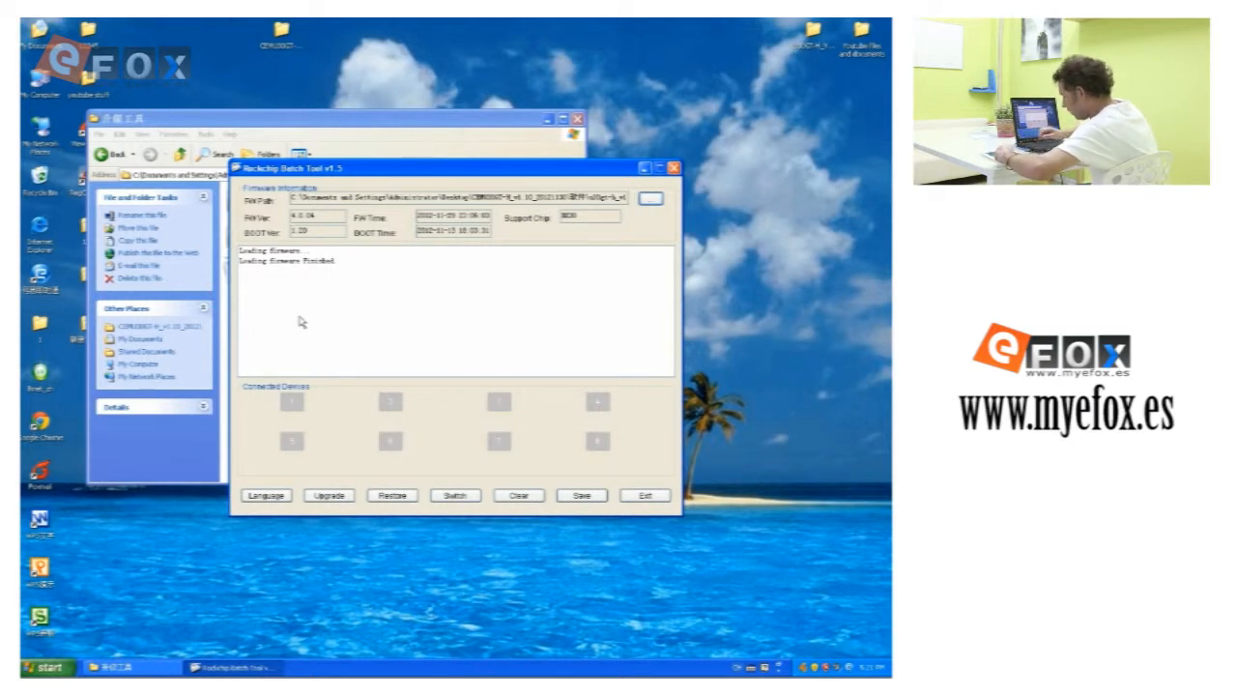
# Step: Get the USB-connected tablet recognised under Connected Devices, ready for flashing
pyautogui.click(294, 400)
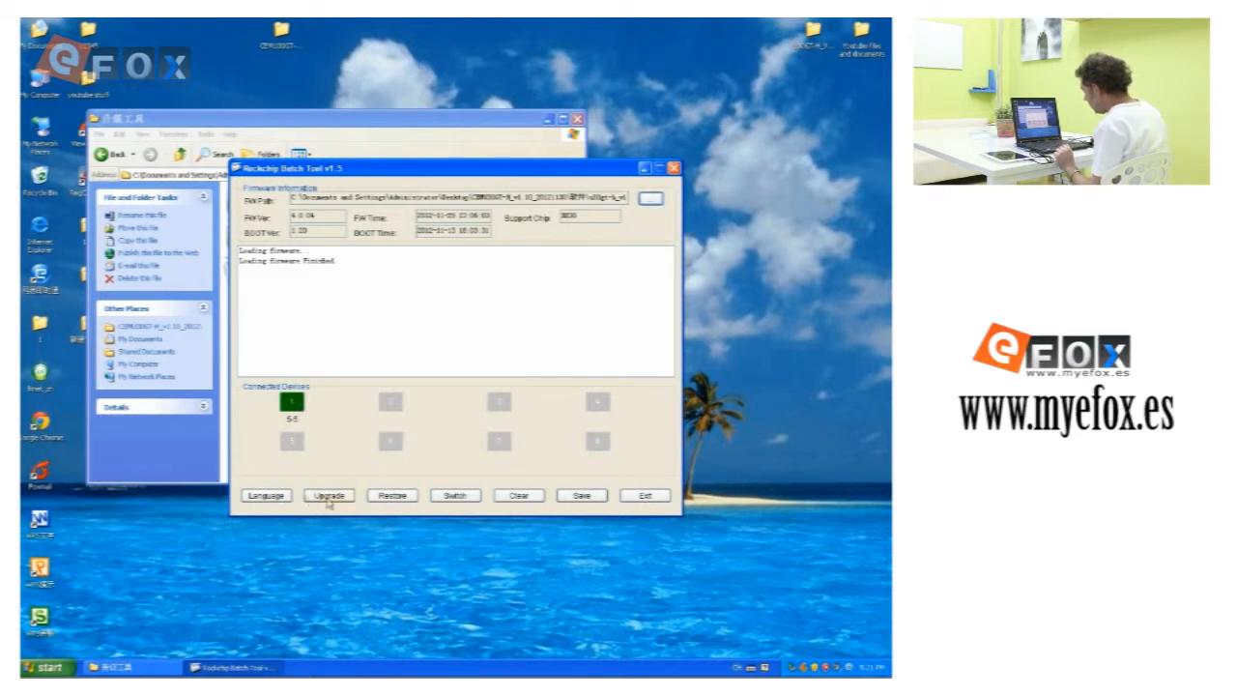
# Step: Begin upgrading the connected tablet with the loaded firmware, progress logging
pyautogui.click(329, 495)
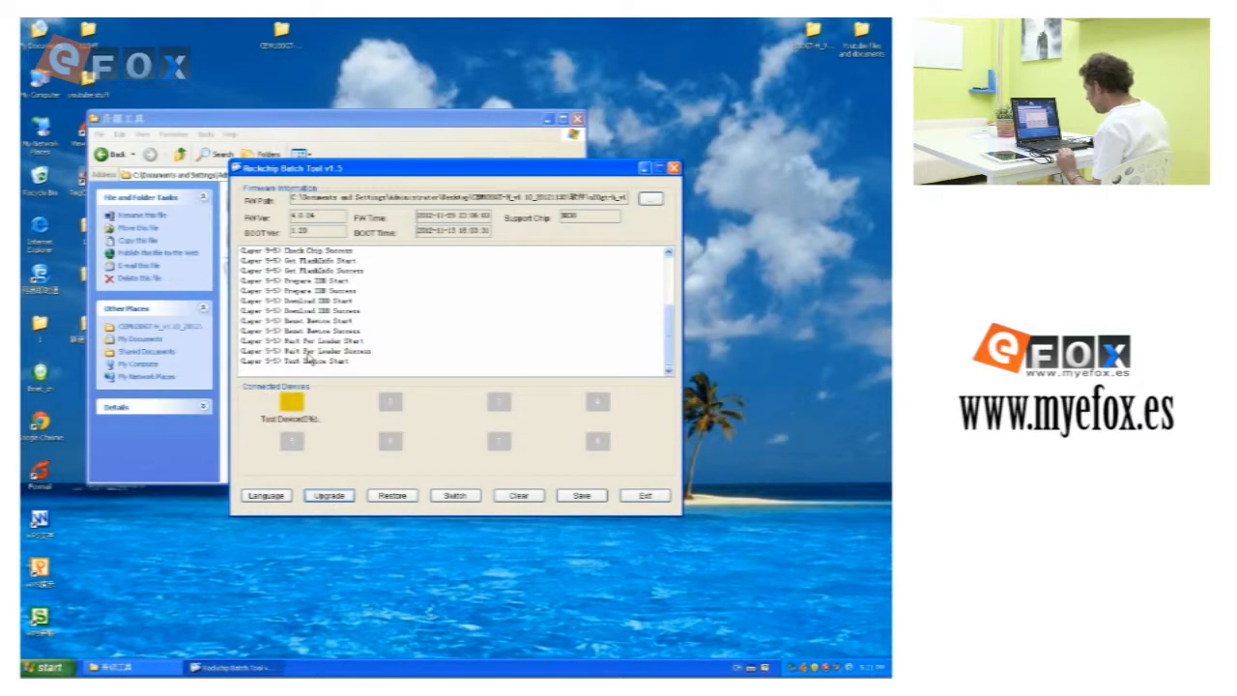
pyautogui.moveTo(309, 435)
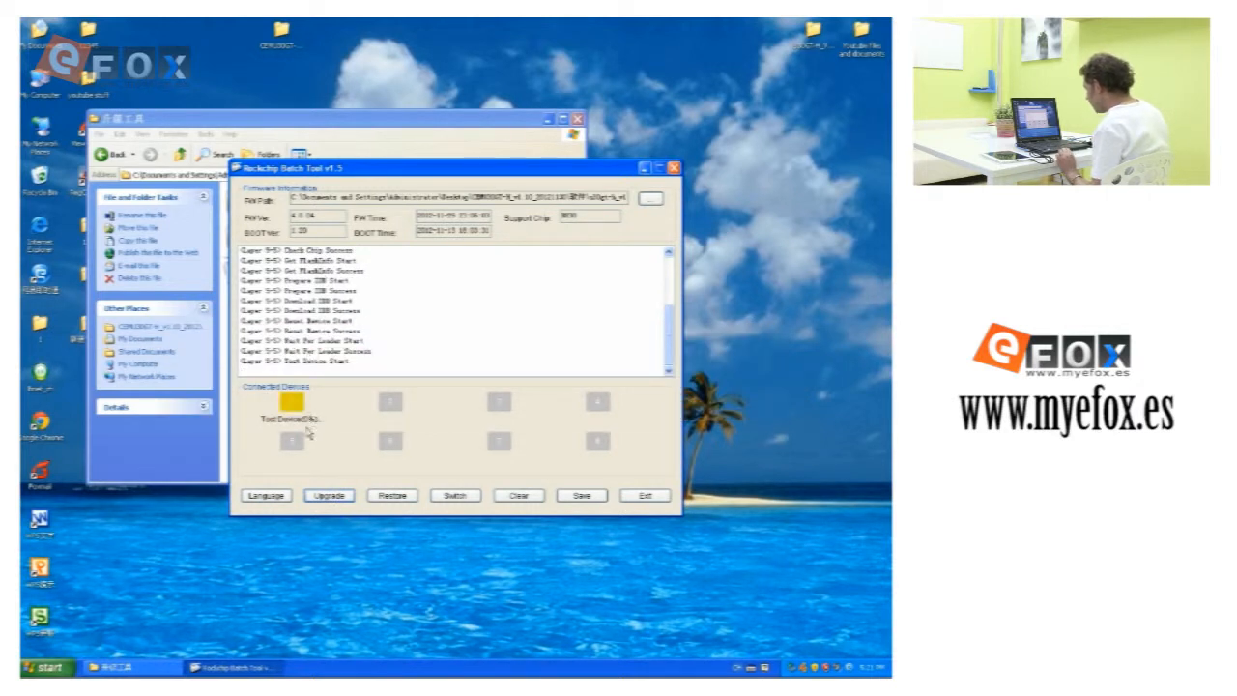